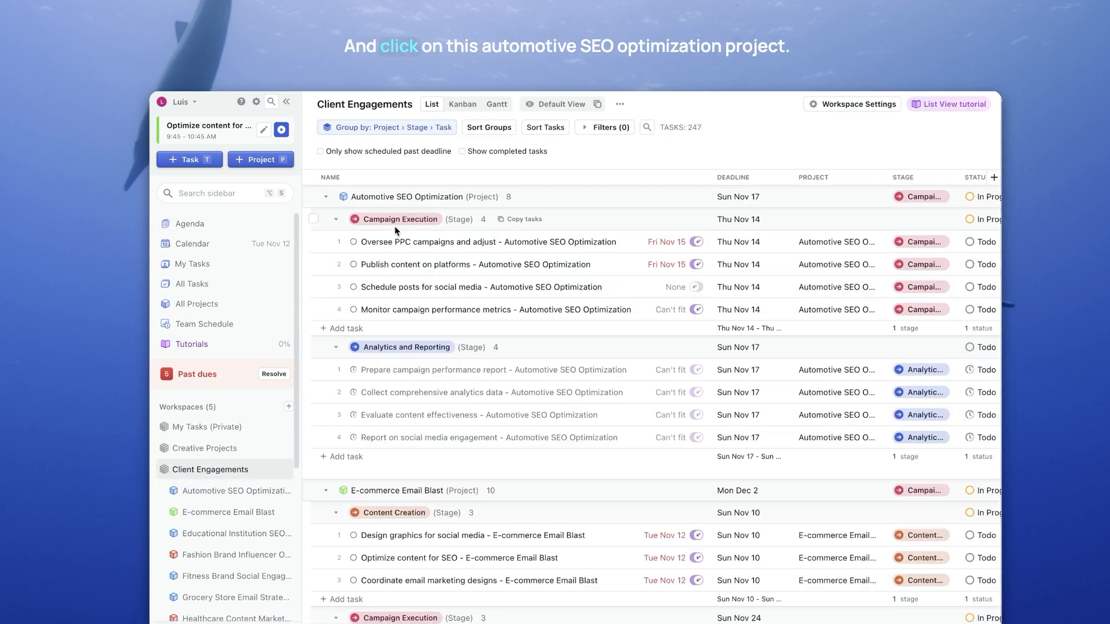
Step: Open the Automotive SEO Optimization project from the list view
left_click(406, 197)
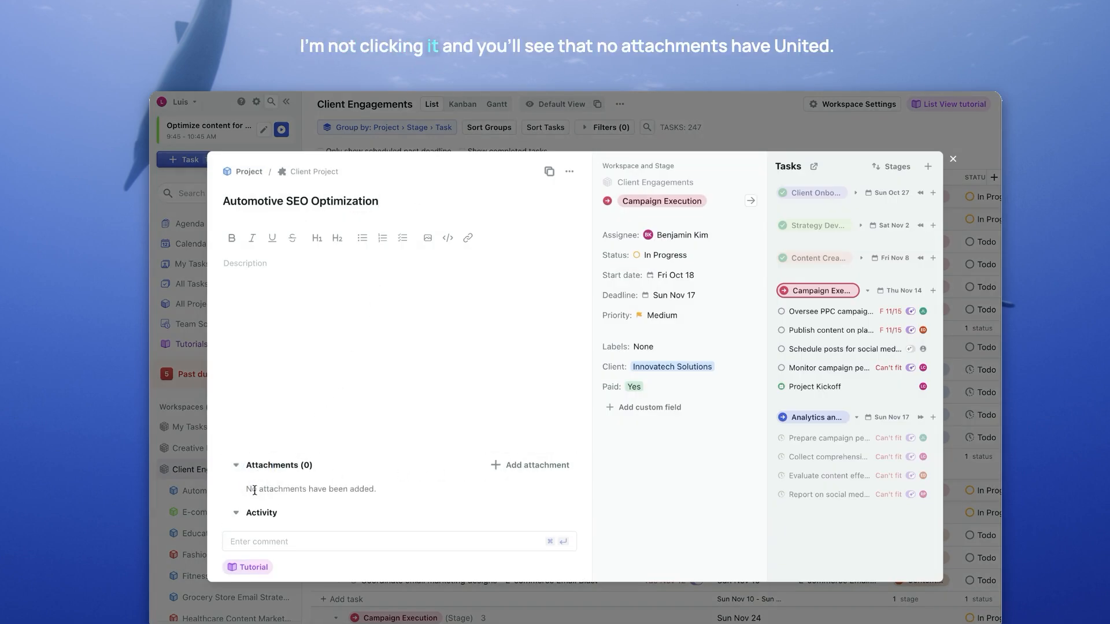
mouse_move(529, 464)
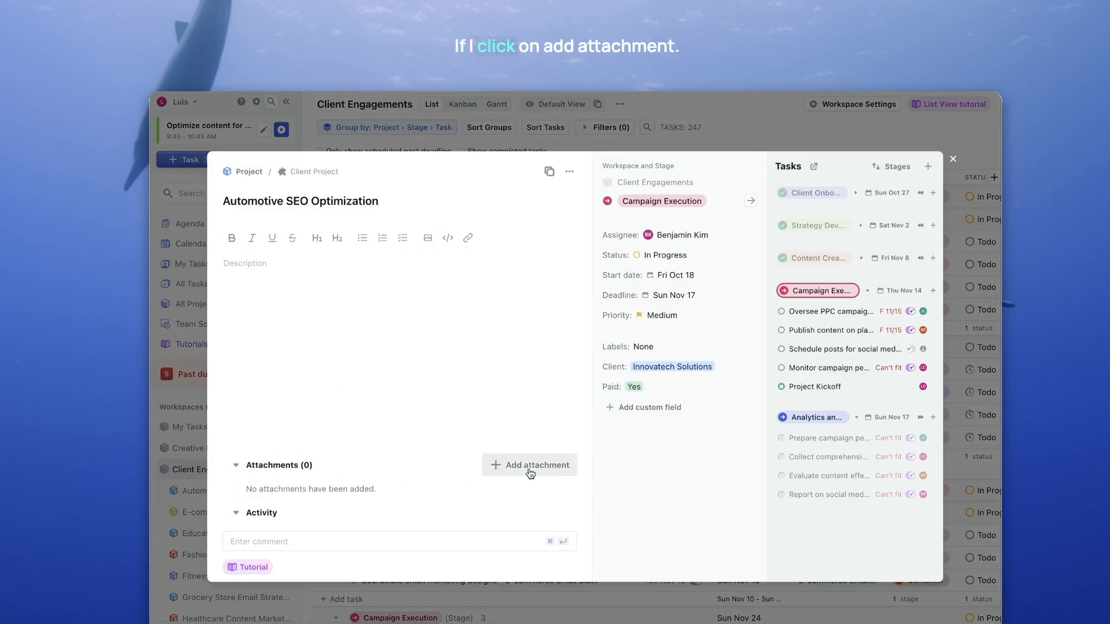
Step: Add a file attachment to the Automotive SEO Optimization project
left_click(529, 465)
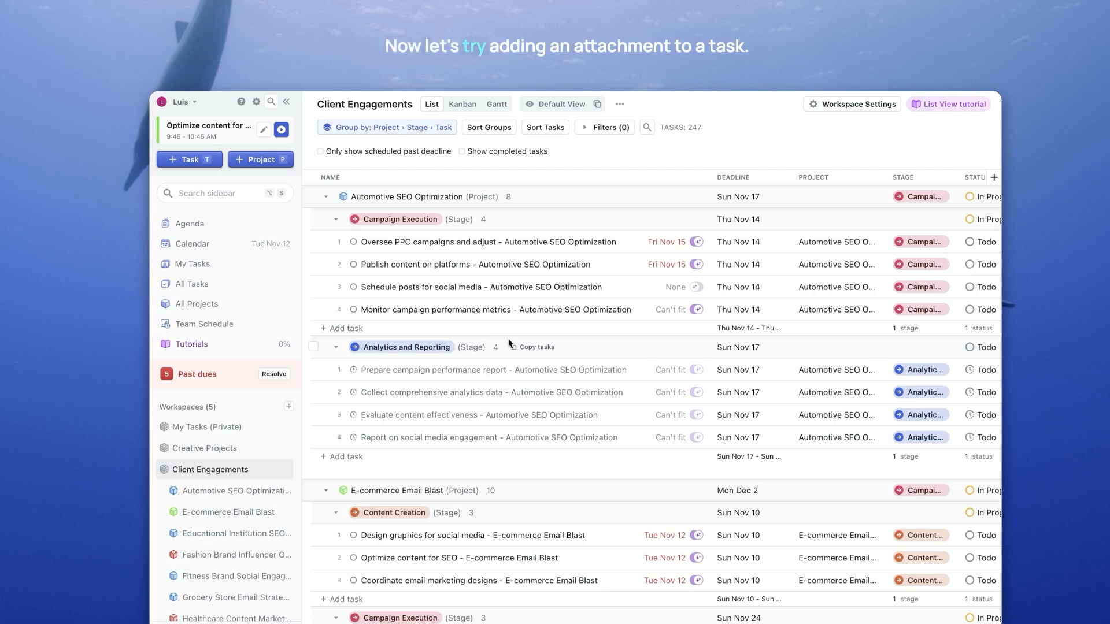
mouse_move(492, 242)
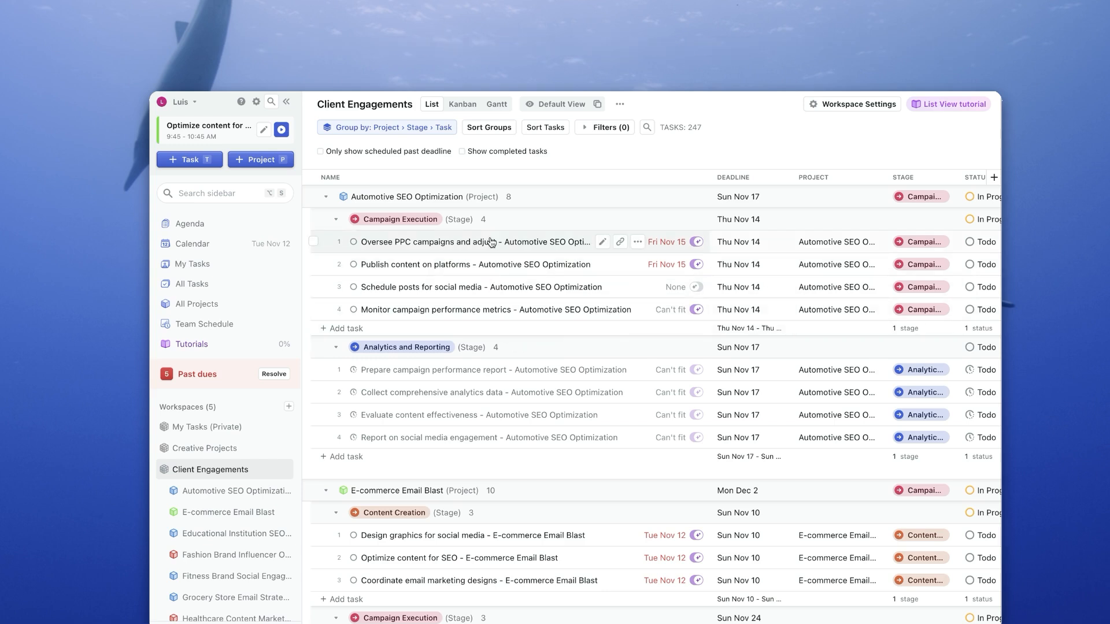
Step: Open the Oversee PPC campaigns and adjust task to attach Selected_Users.csv
left_click(478, 242)
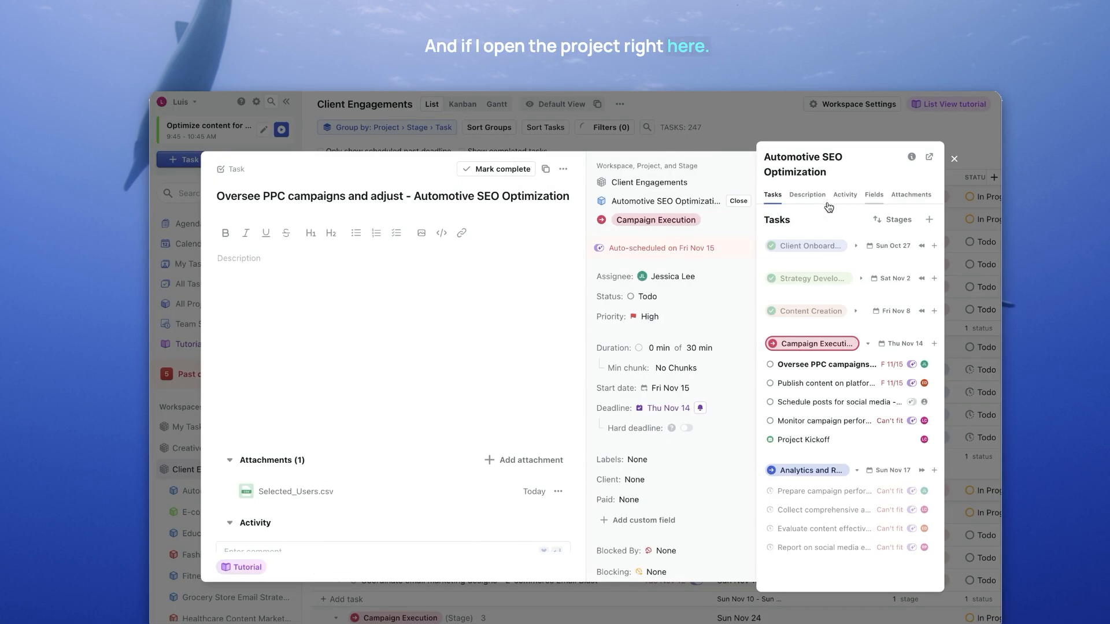
Step: Show the project's Attachments tab and expand the Automotive SEO Optimization group
left_click(912, 195)
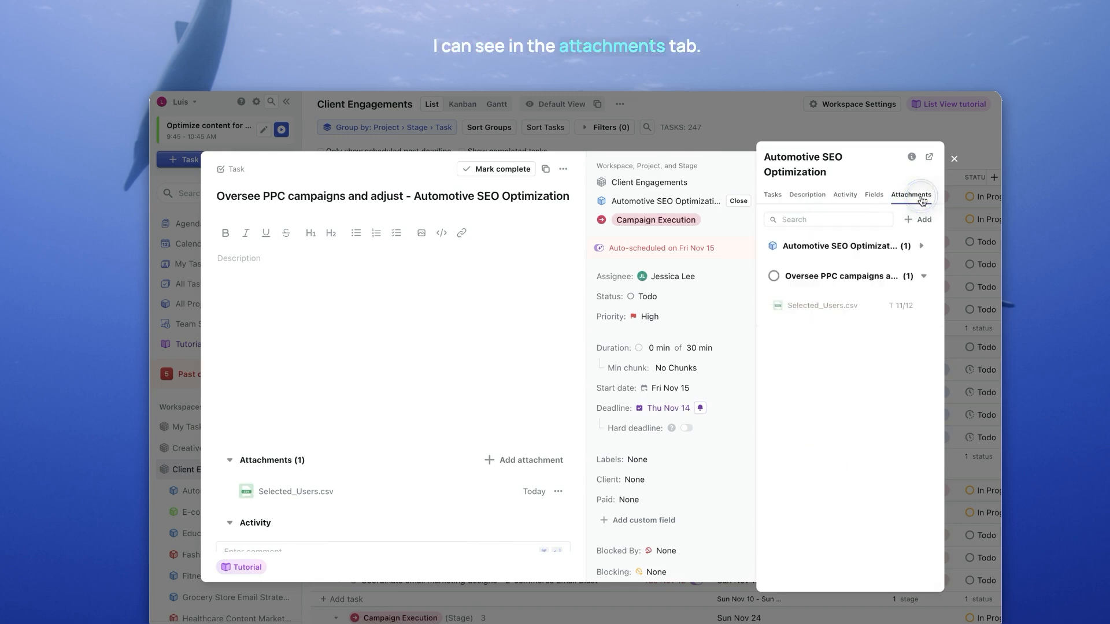
left_click(922, 245)
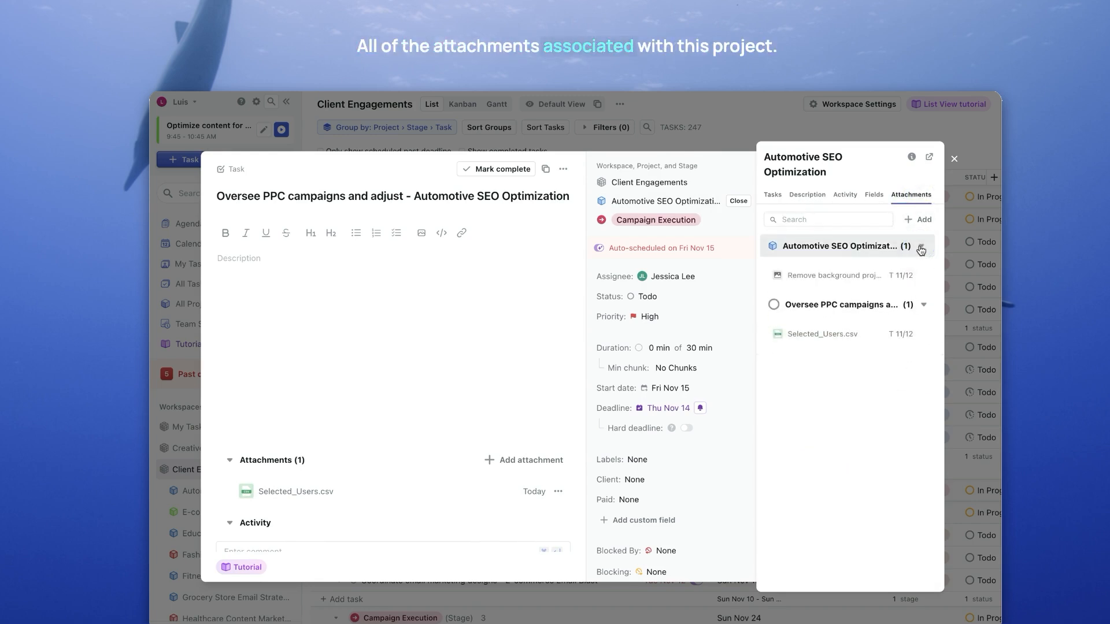